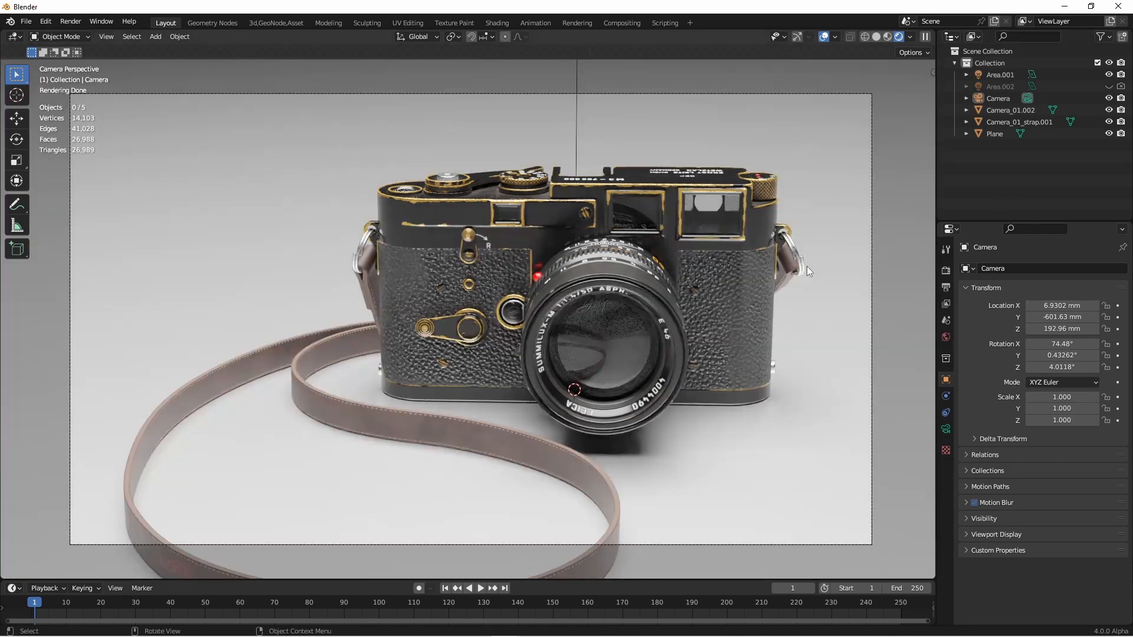
pyautogui.moveTo(667, 178)
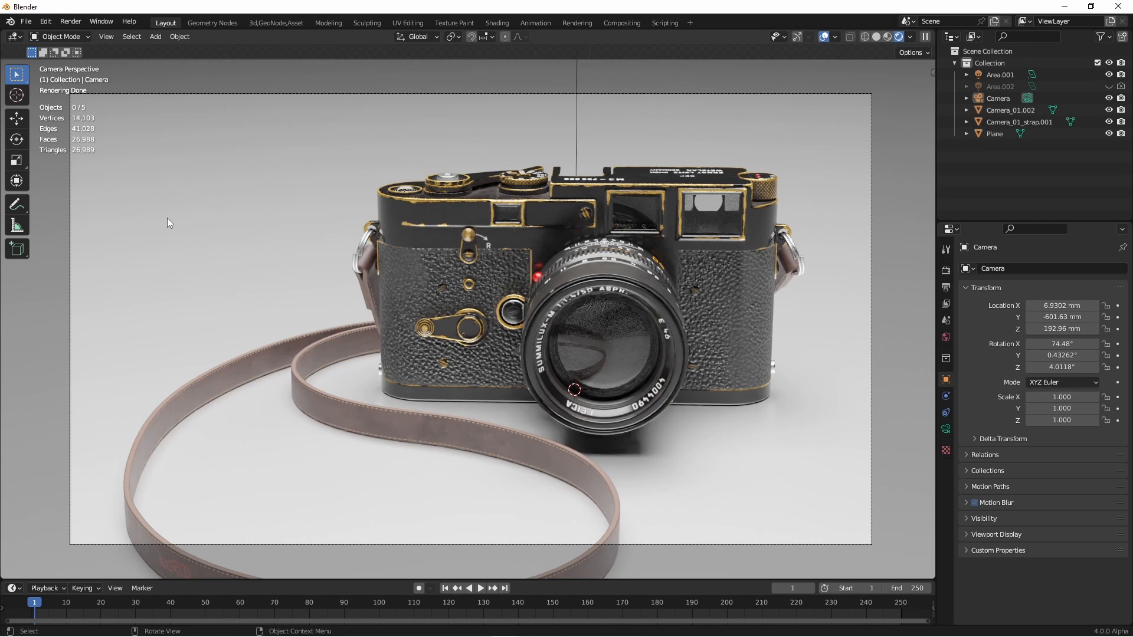
pyautogui.moveTo(735, 178)
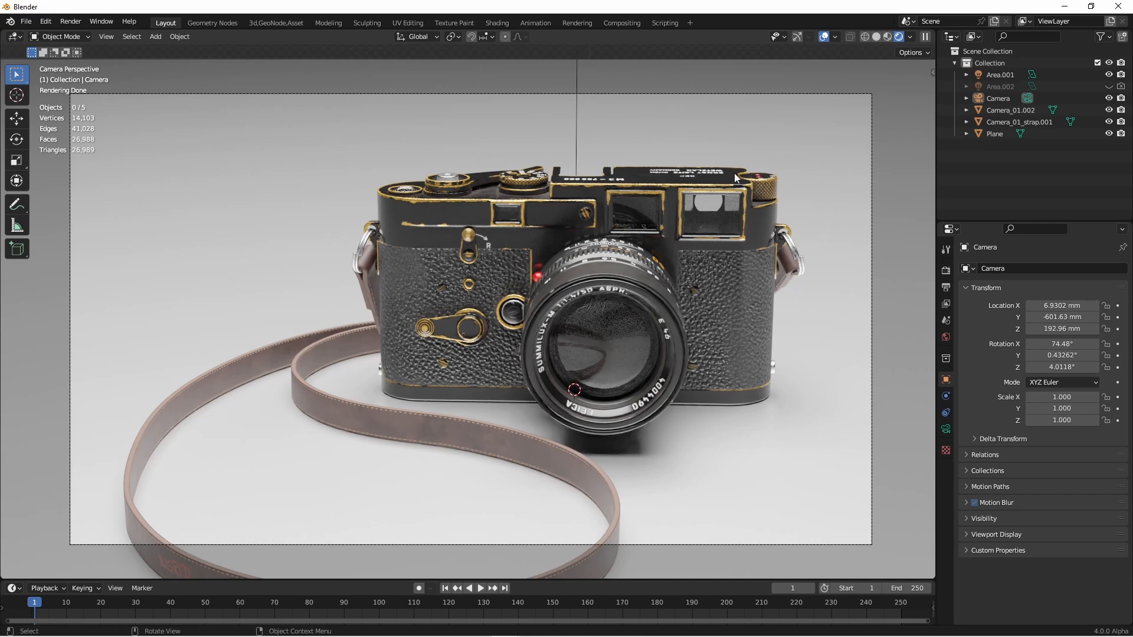
pyautogui.moveTo(588, 204)
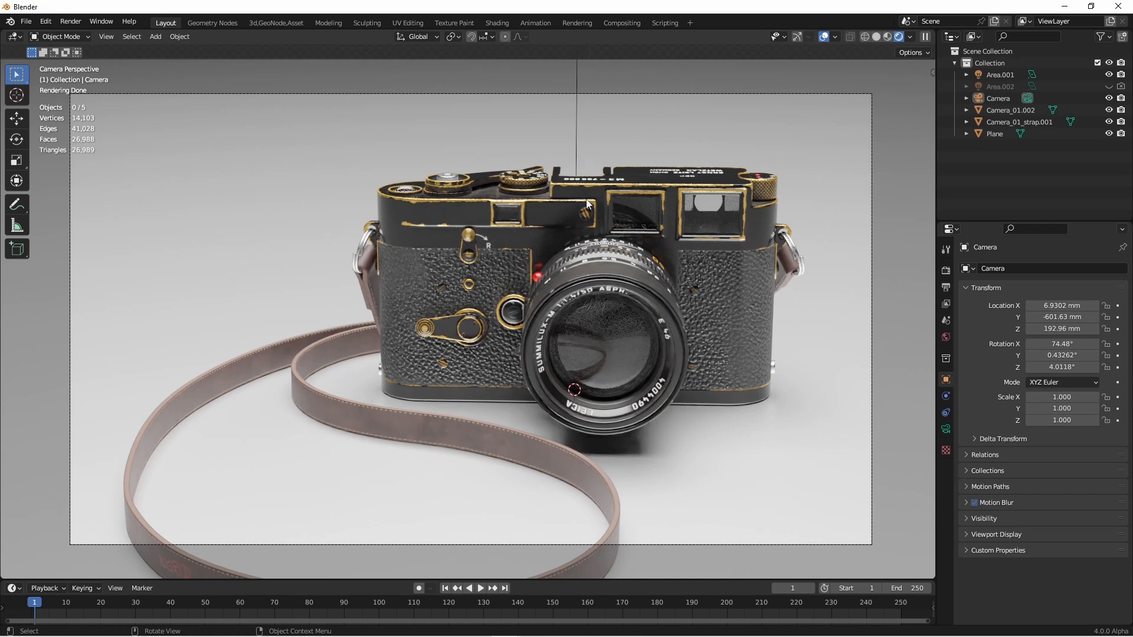
pyautogui.moveTo(717, 471)
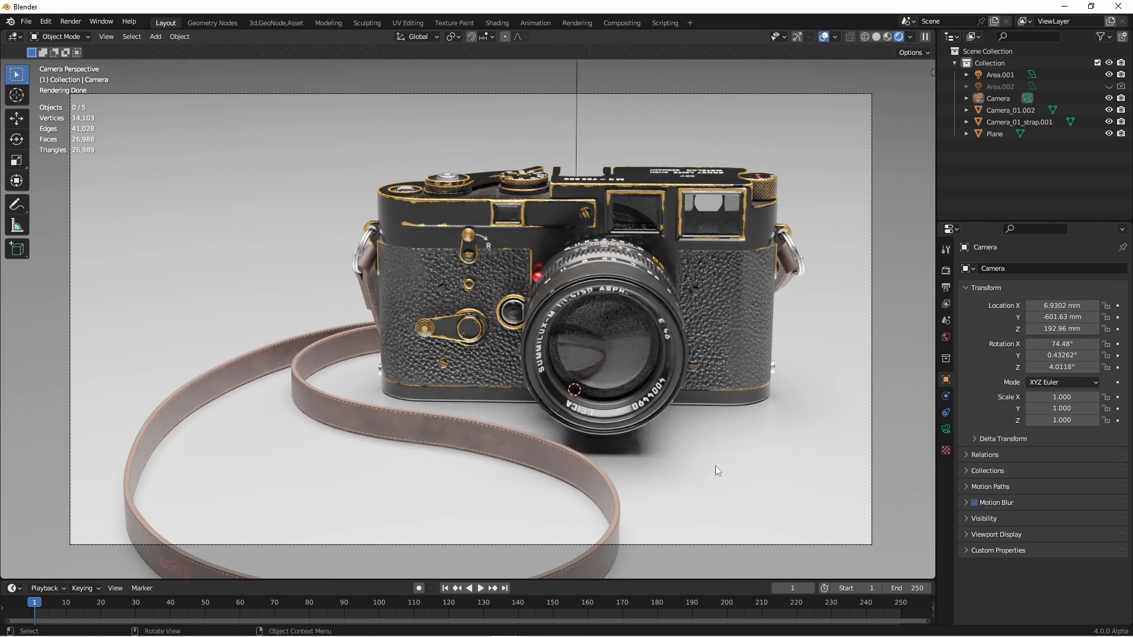
# Select the floor Plane and adjust its material base colour toward black
pyautogui.click(994, 134)
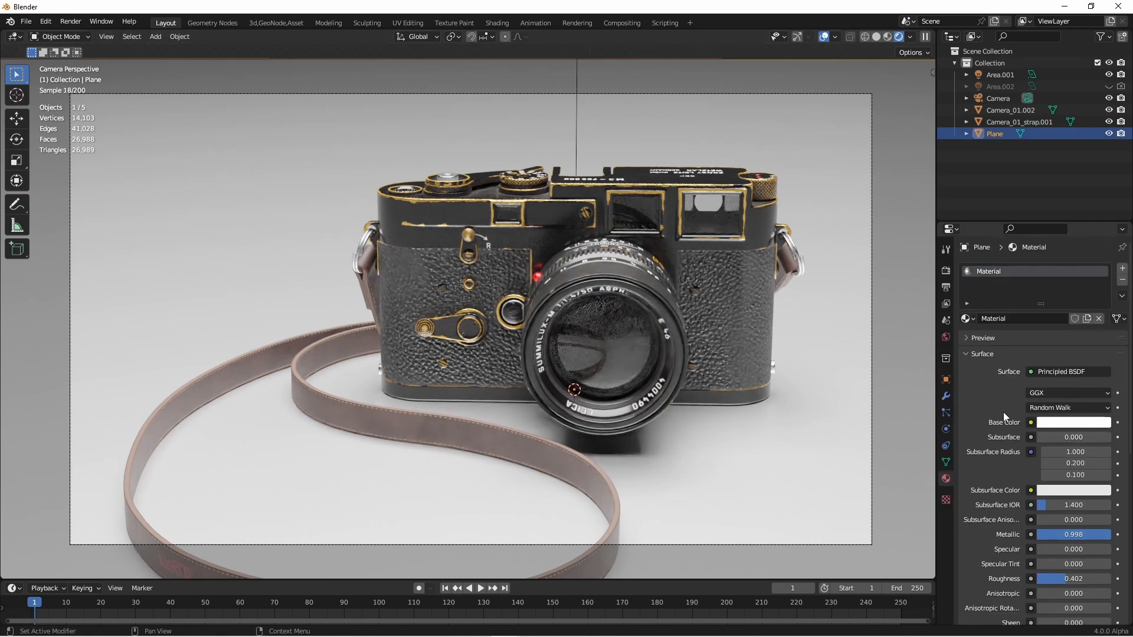
pyautogui.click(1073, 423)
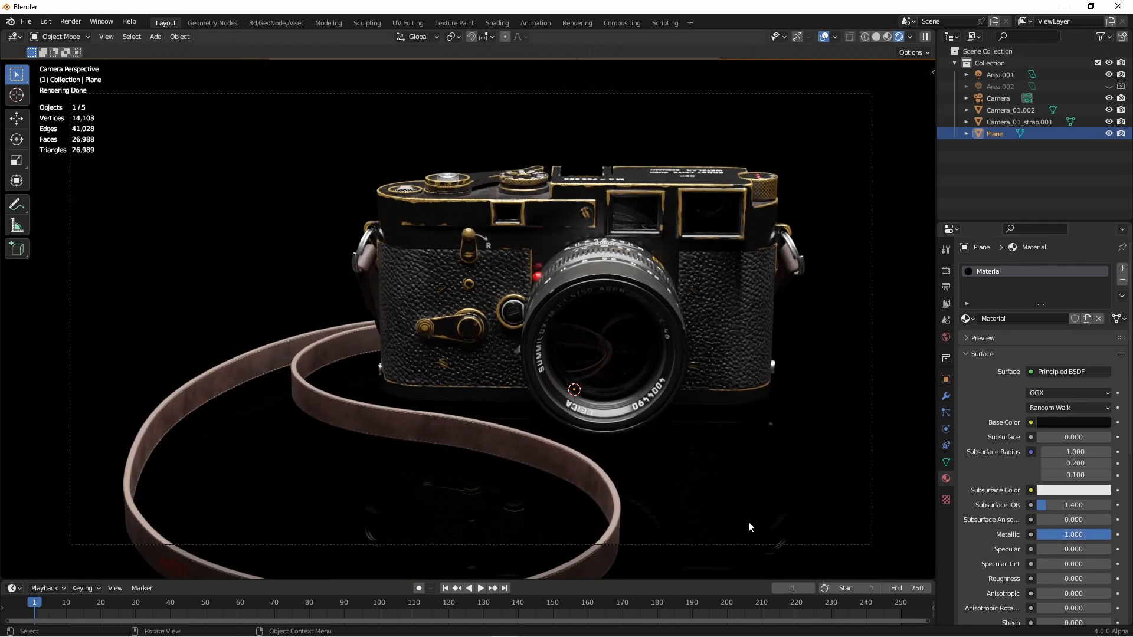
pyautogui.moveTo(691, 511)
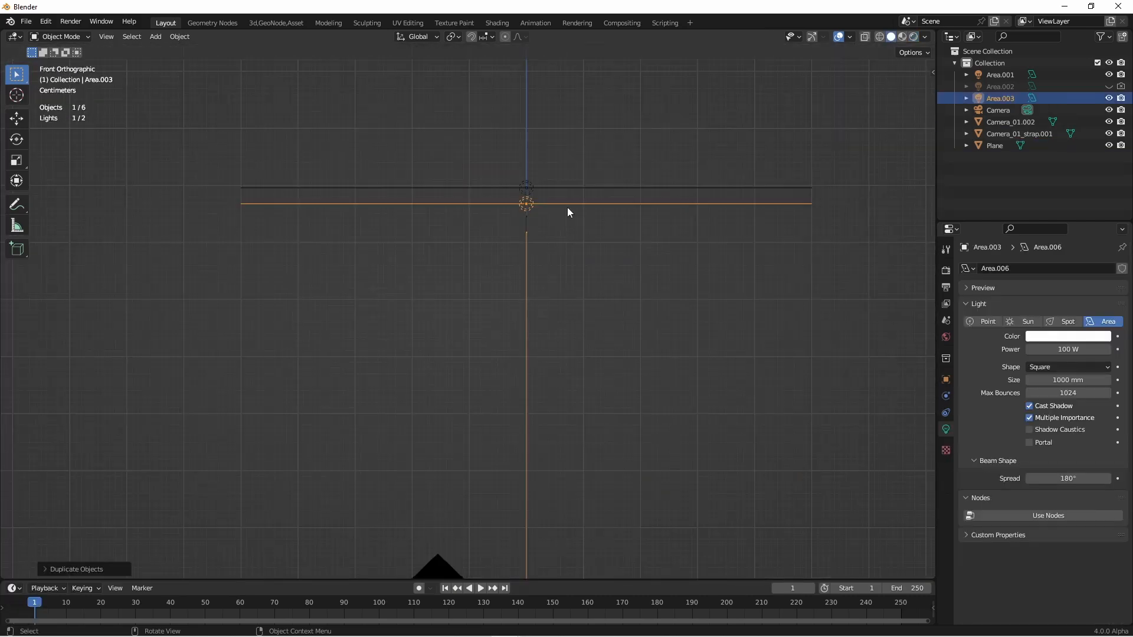
pyautogui.moveTo(607, 211)
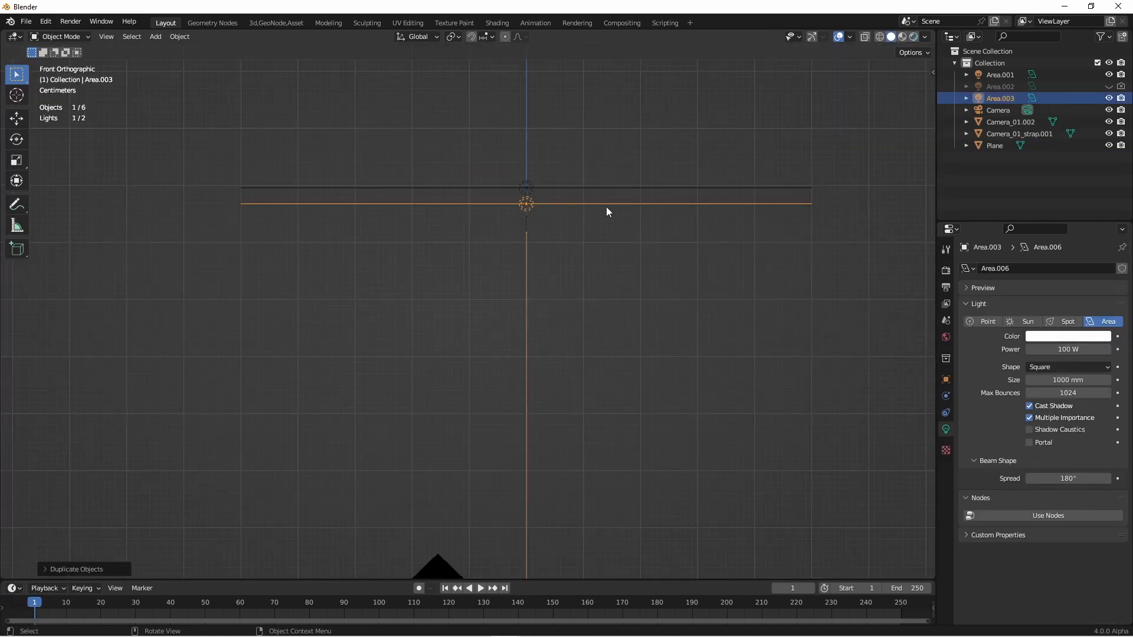
pyautogui.moveTo(578, 201)
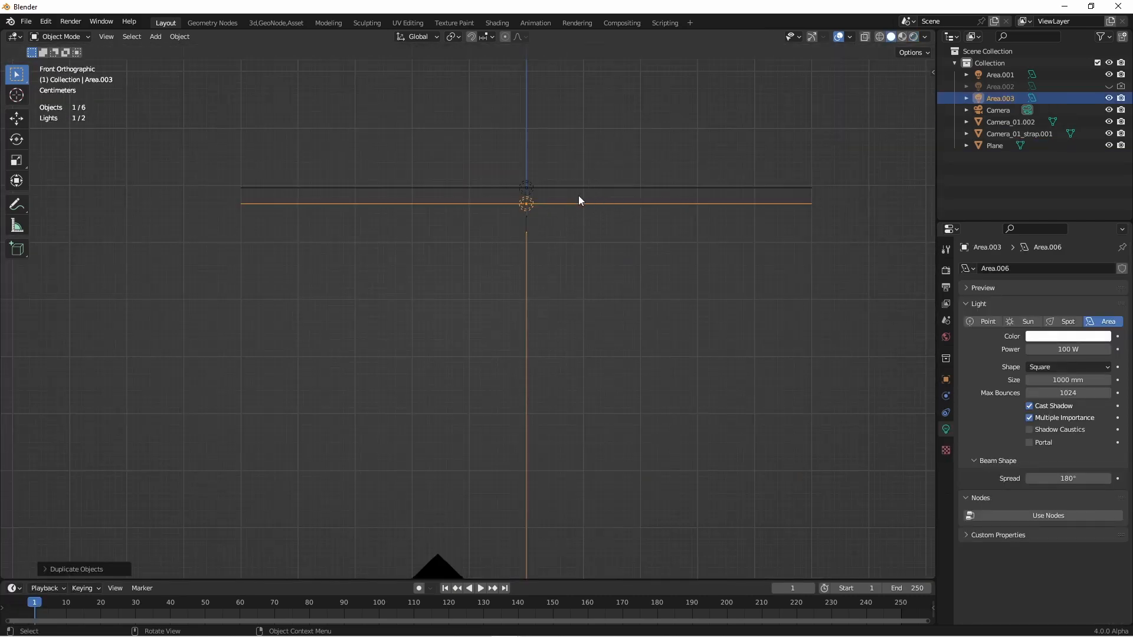
pyautogui.moveTo(555, 196)
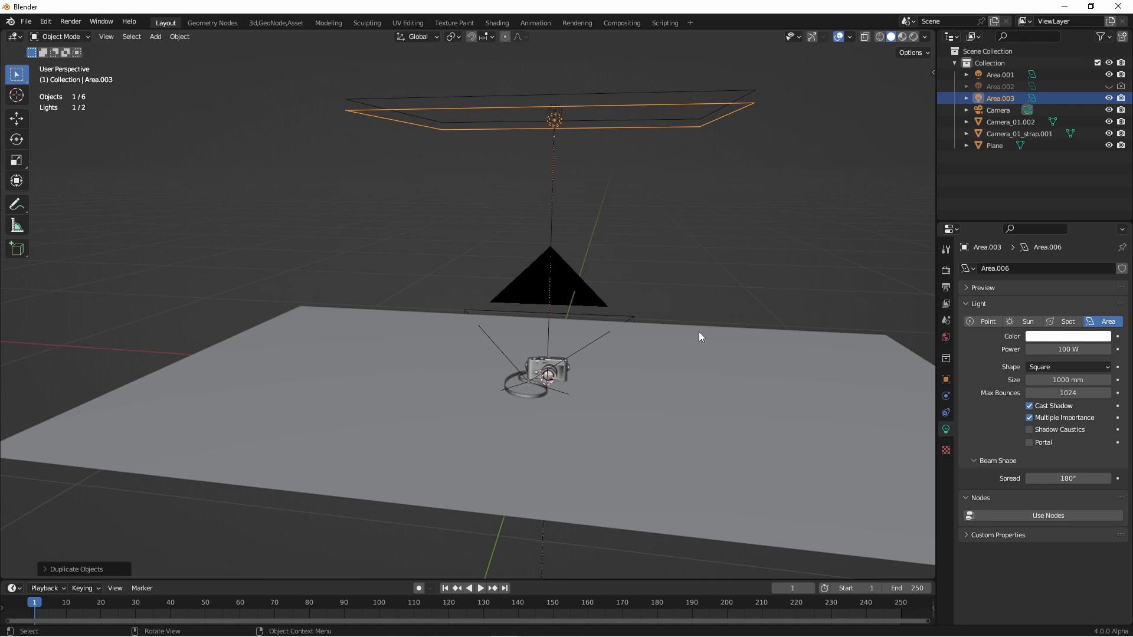
# Select the floor Plane in the Outliner as the start of the linking selection
pyautogui.click(994, 145)
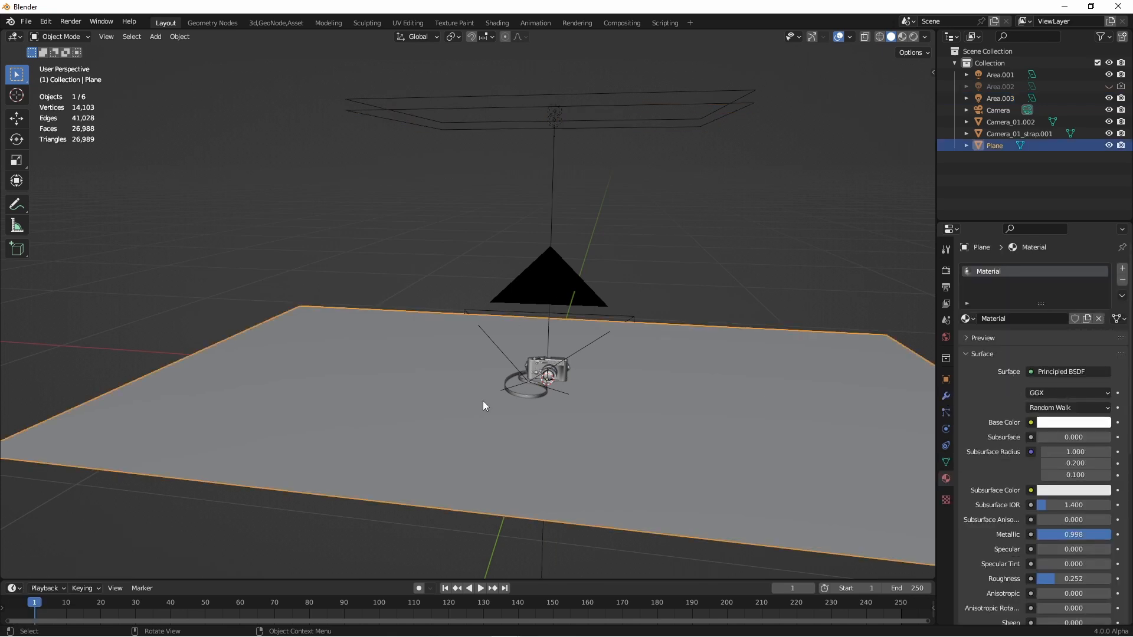
pyautogui.moveTo(702, 132)
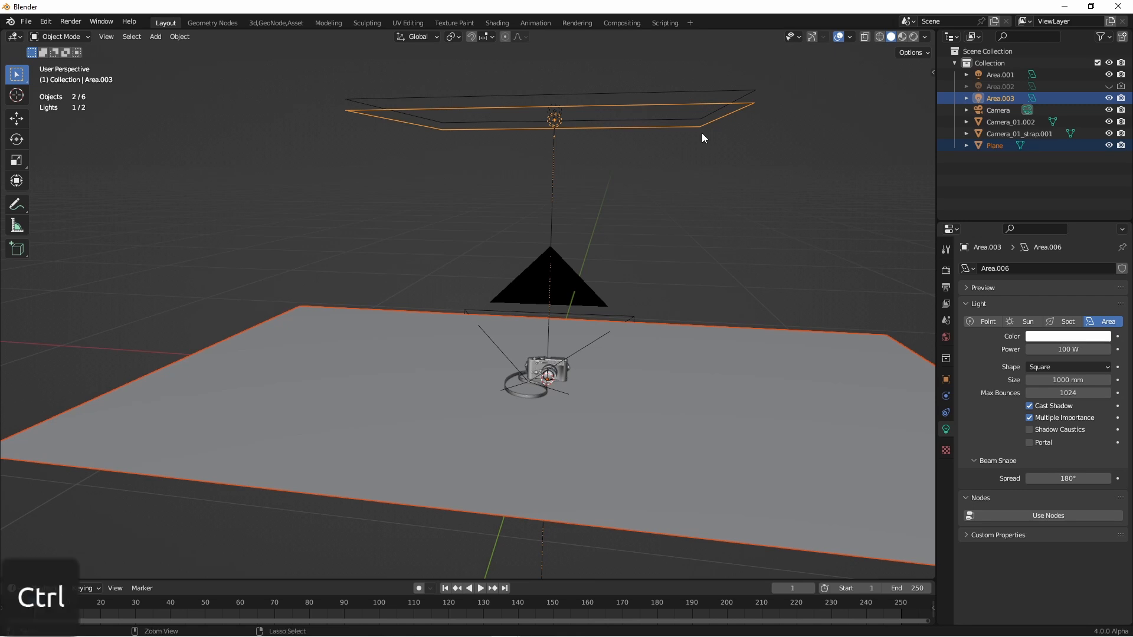
# Use Ctrl+L Link Receivers to Emitter > Include so the Plane receives the area light
pyautogui.press('ctrl+l')
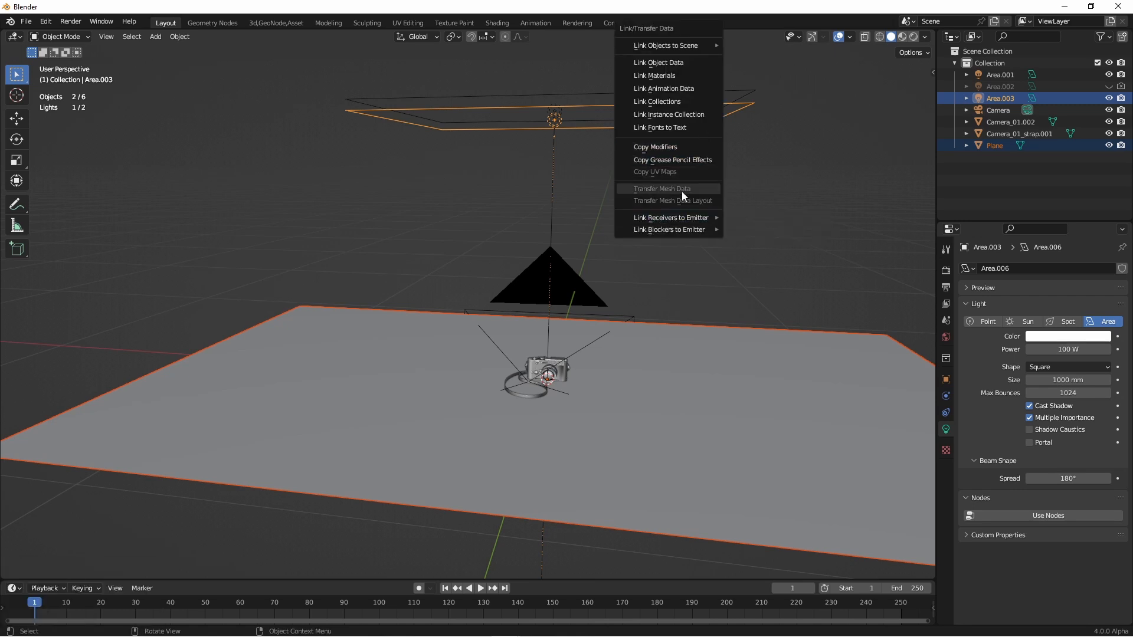
pyautogui.moveTo(670, 217)
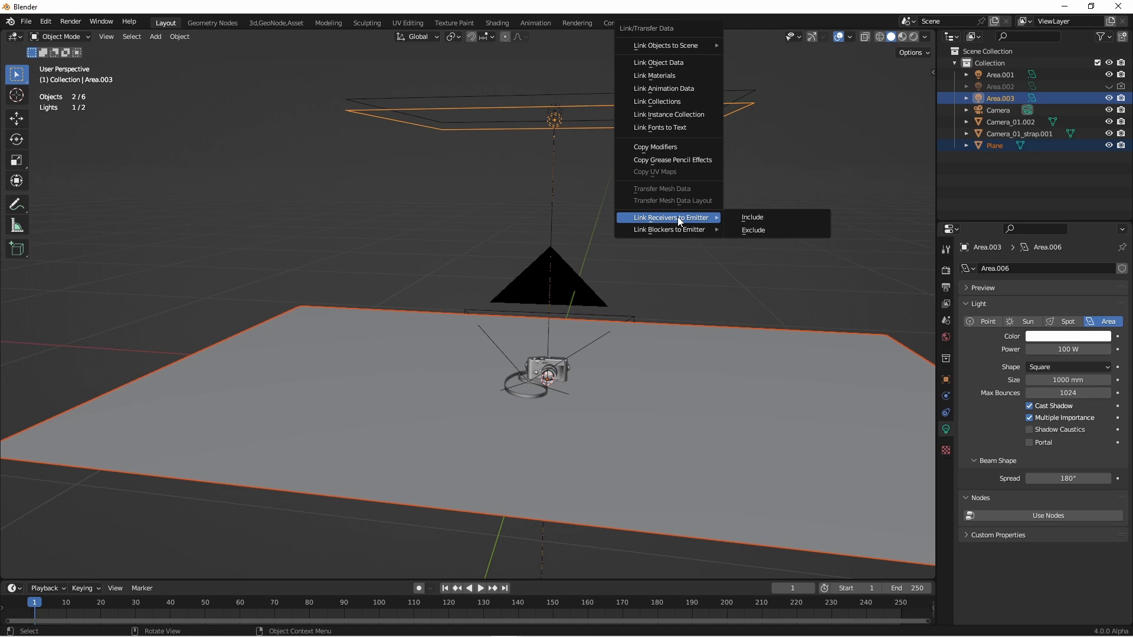
pyautogui.moveTo(752, 217)
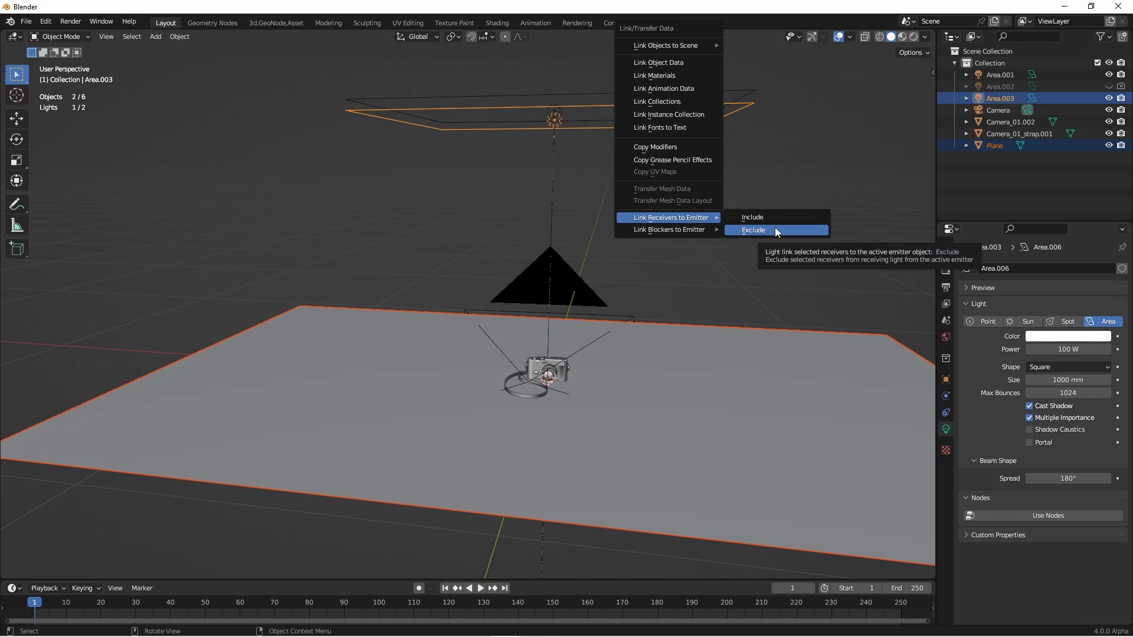
pyautogui.moveTo(668, 230)
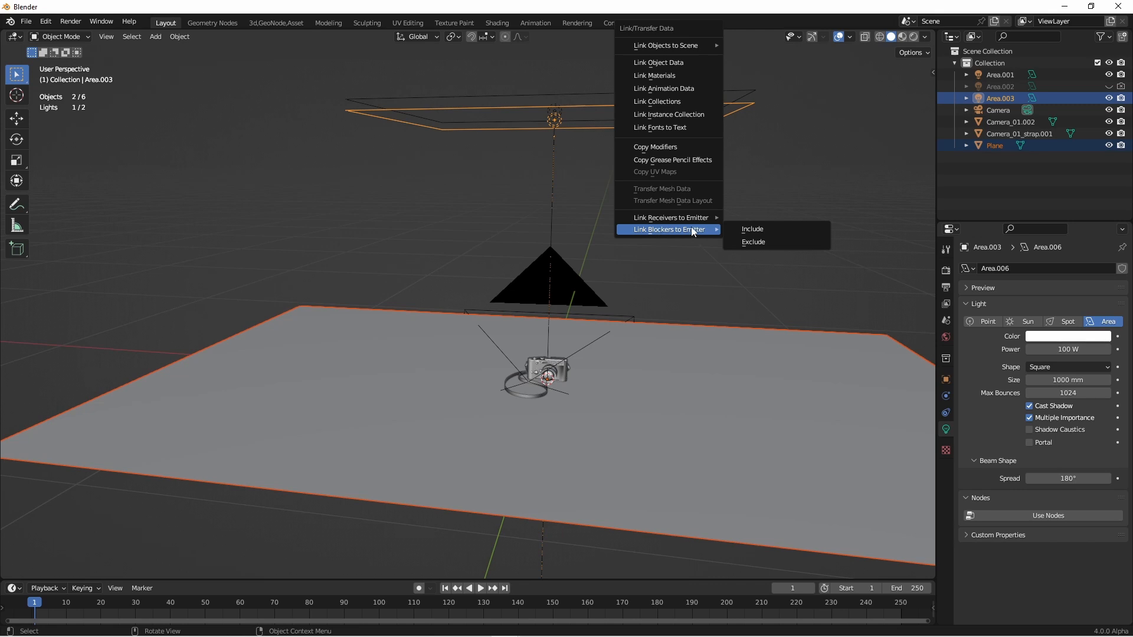
pyautogui.moveTo(752, 229)
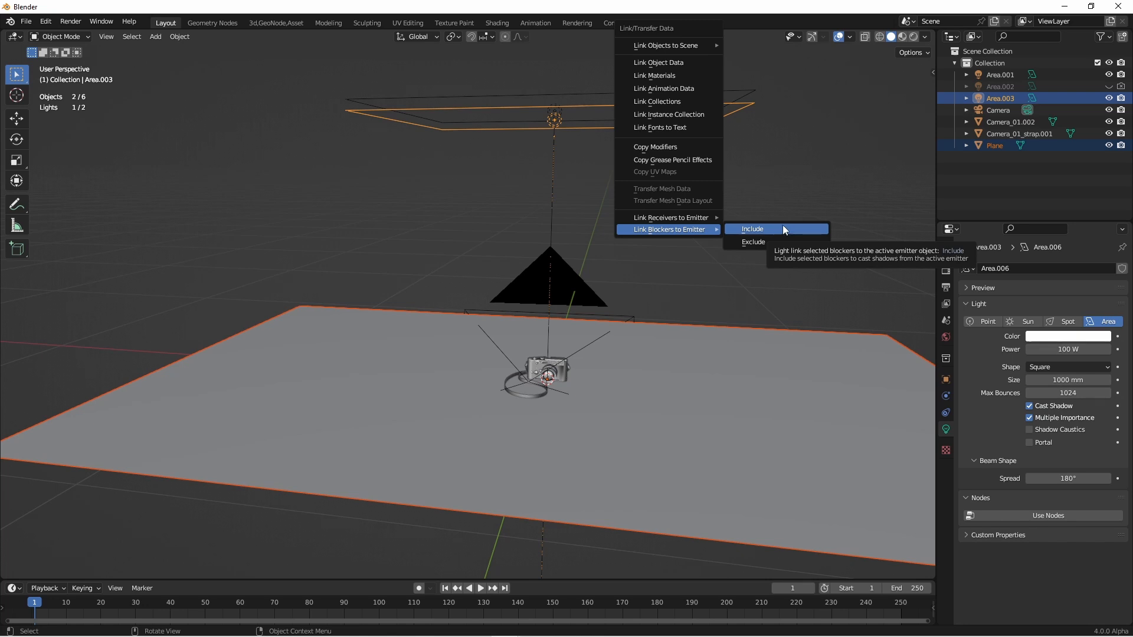
pyautogui.moveTo(668, 218)
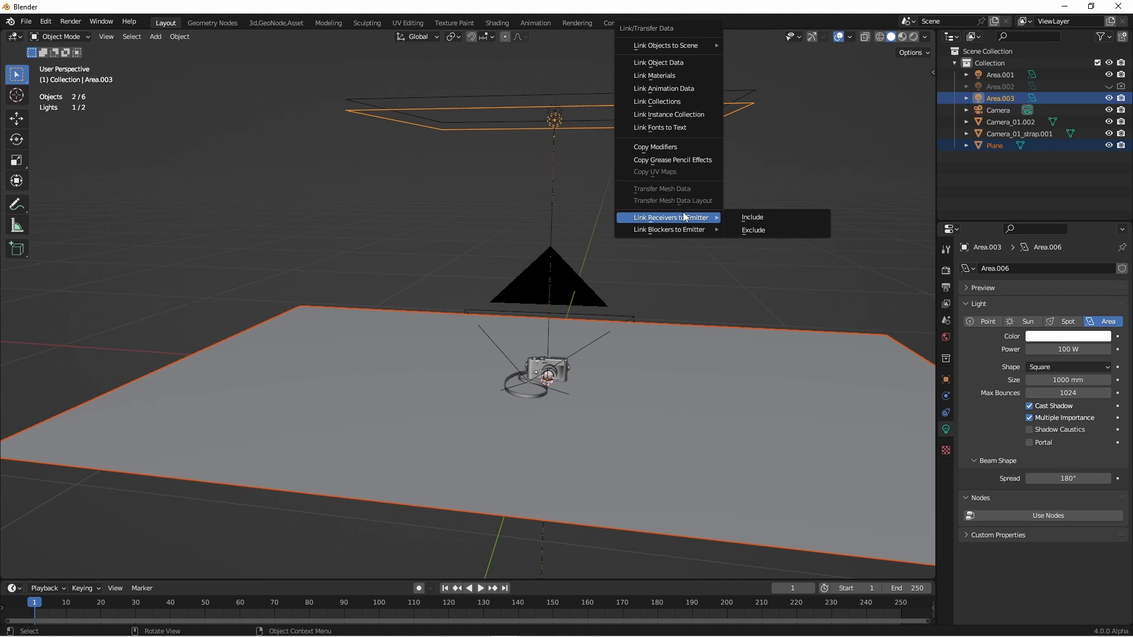
pyautogui.moveTo(752, 217)
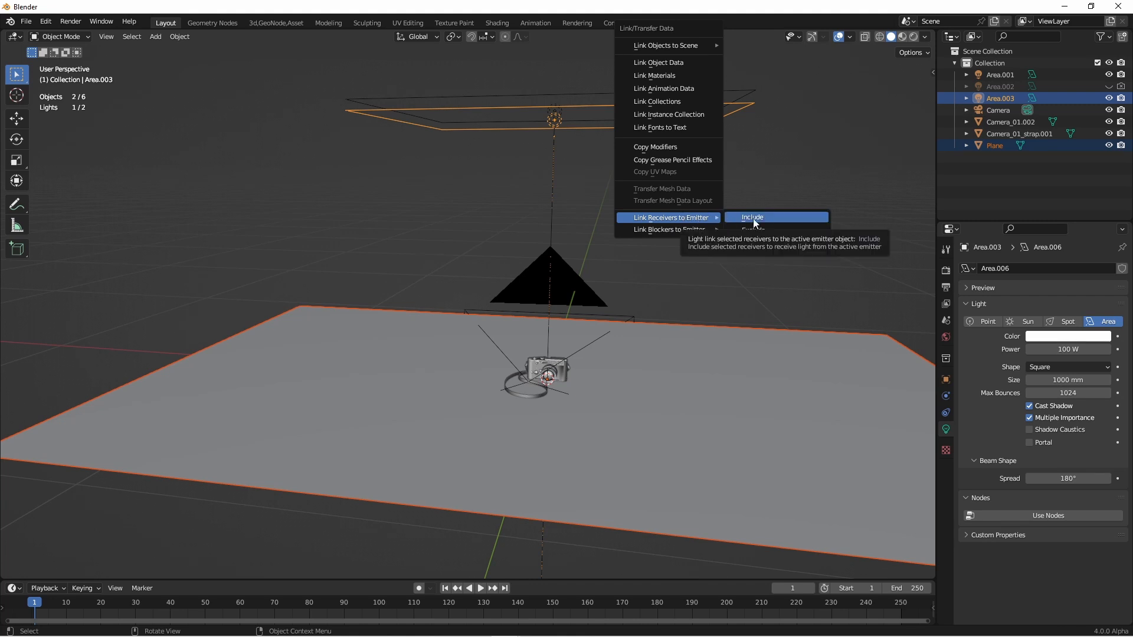
pyautogui.click(752, 217)
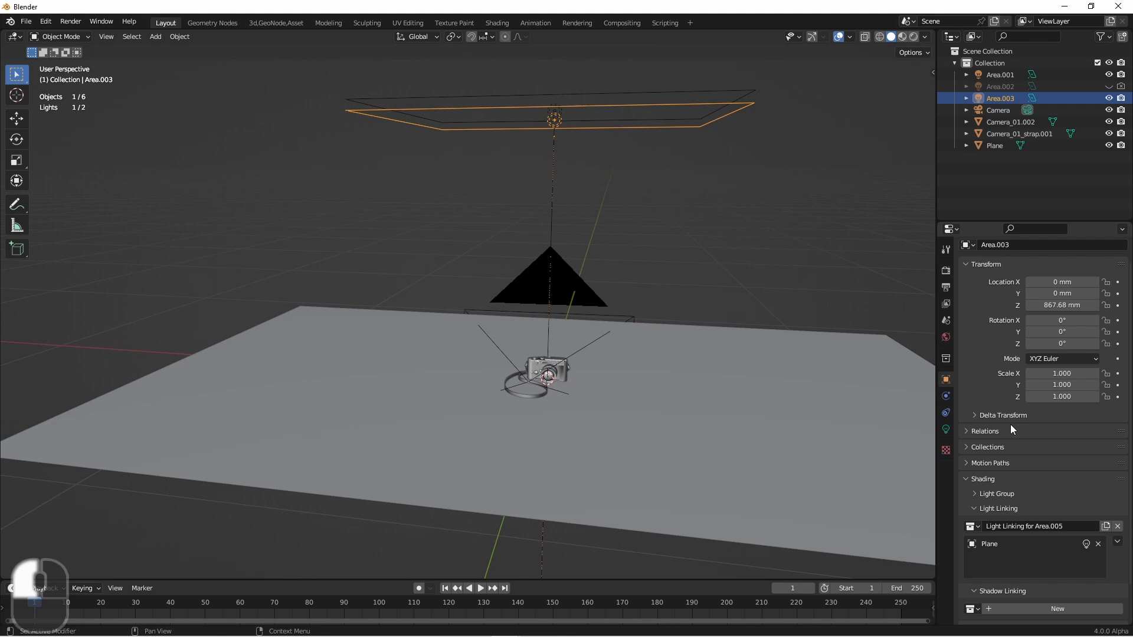
# Reach the light's Light Linking collection field, then select the other overhead light Area.001
pyautogui.scroll(-3)
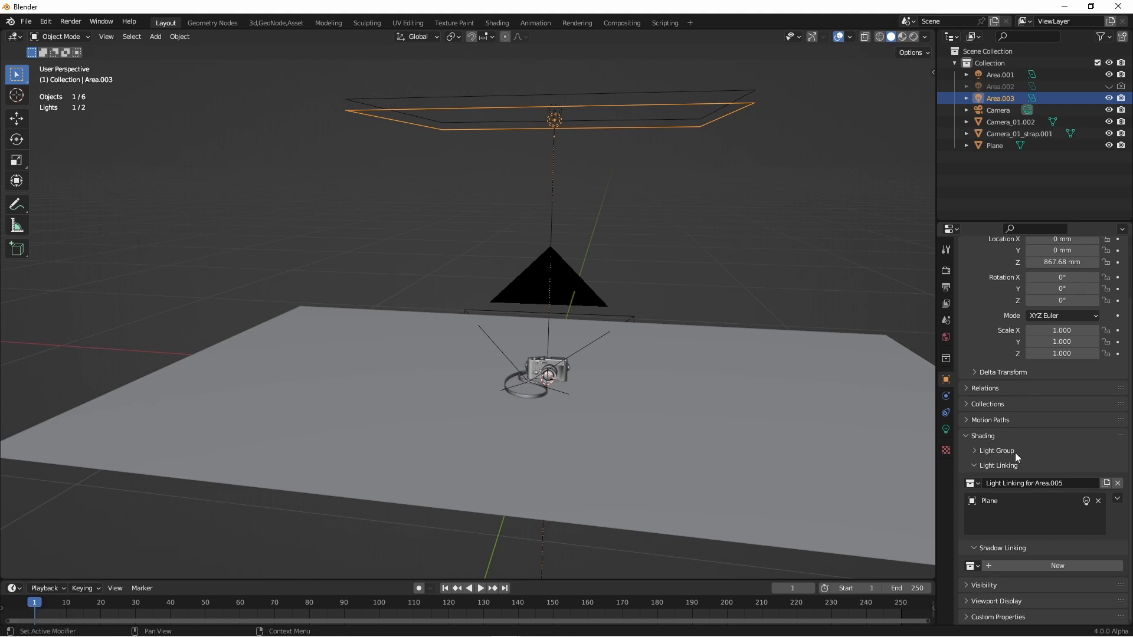
pyautogui.moveTo(996, 468)
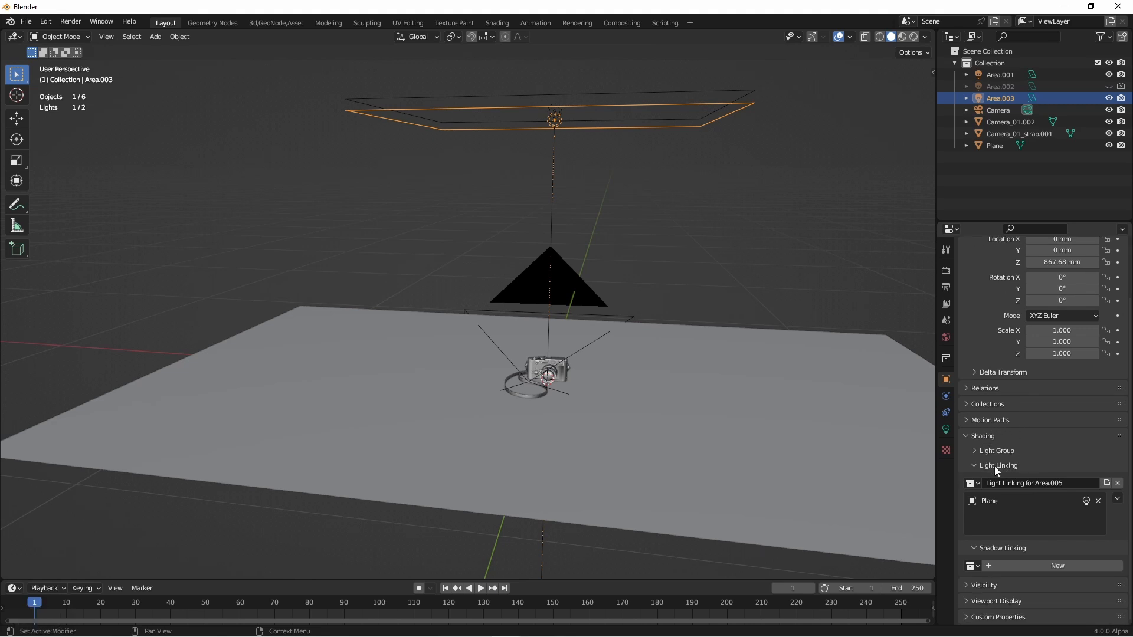
pyautogui.moveTo(991, 540)
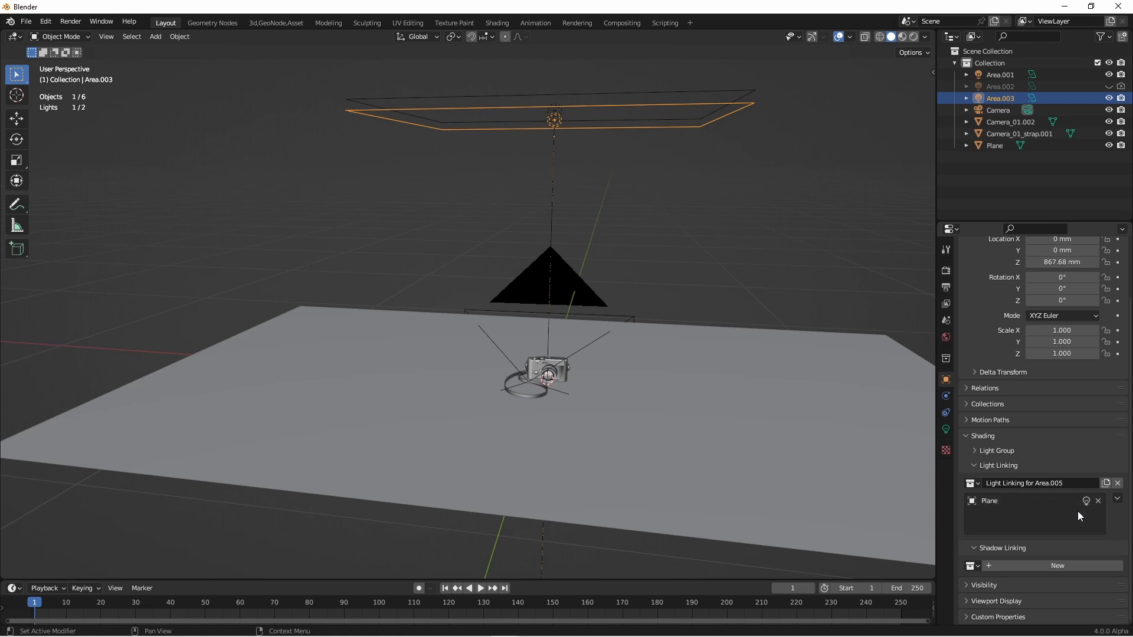
pyautogui.moveTo(1085, 500)
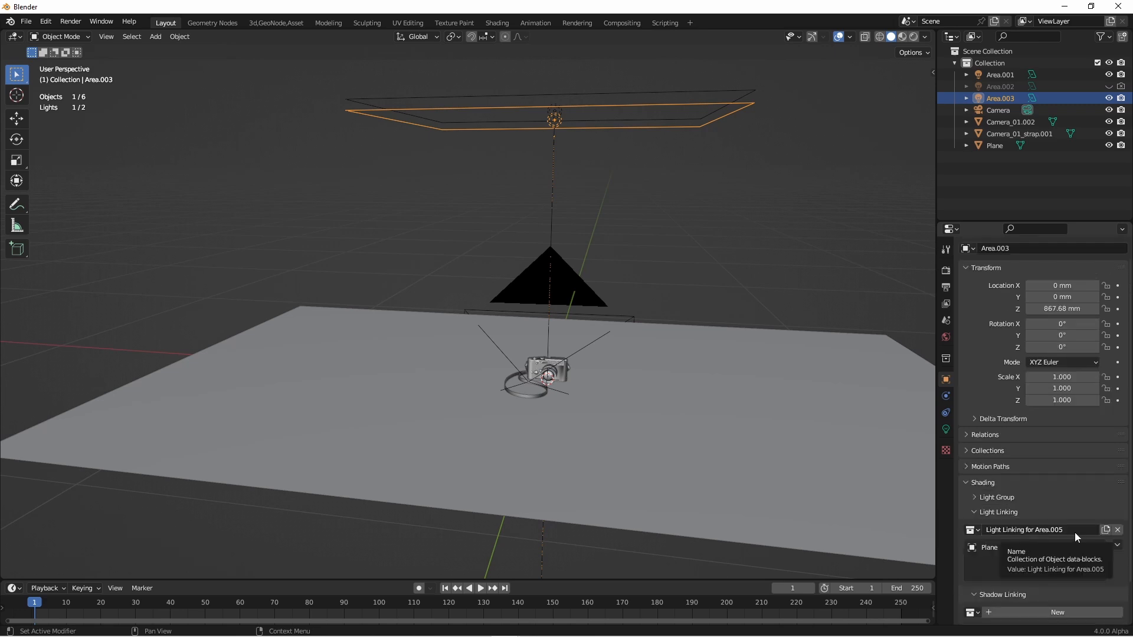
pyautogui.doubleClick(1024, 530)
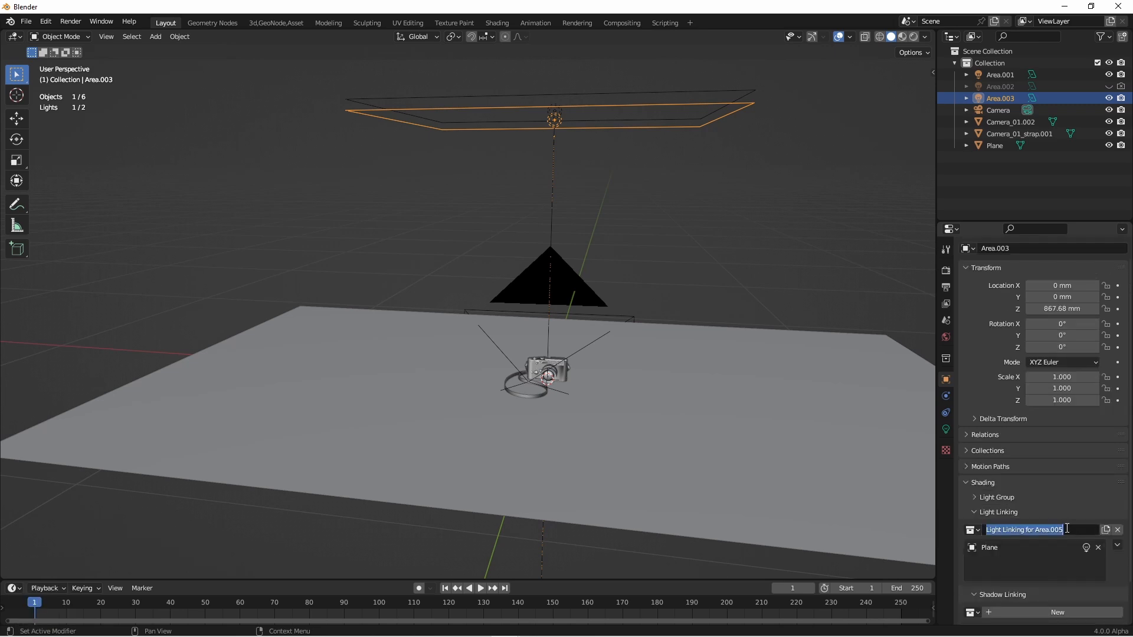
pyautogui.click(999, 75)
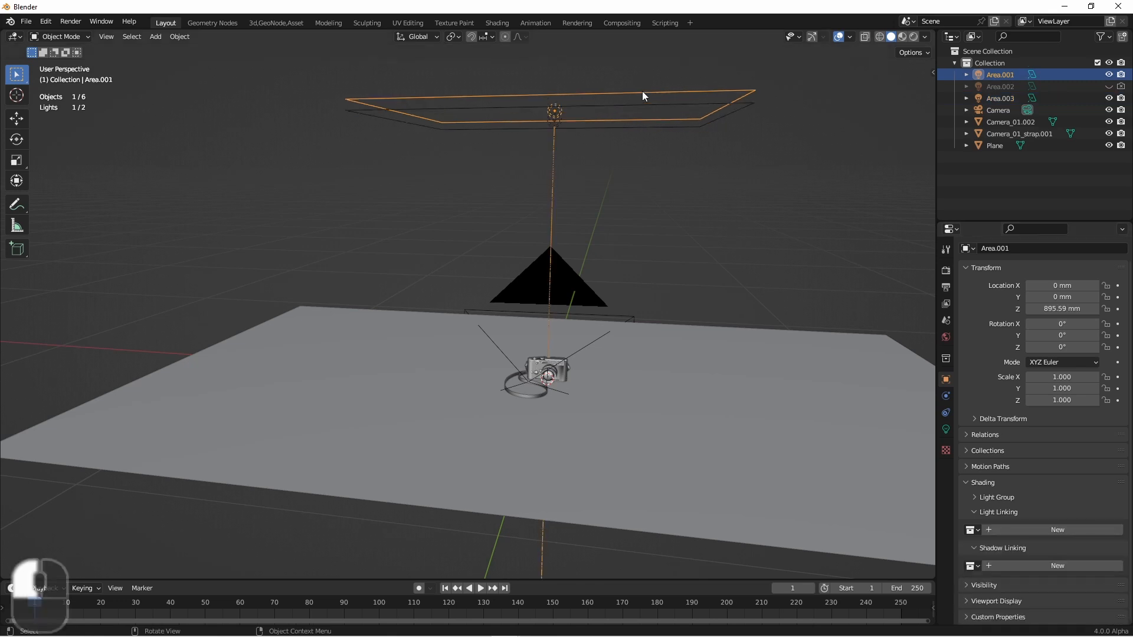
# Hide Area.001 in the Outliner and deselect everything
pyautogui.click(969, 529)
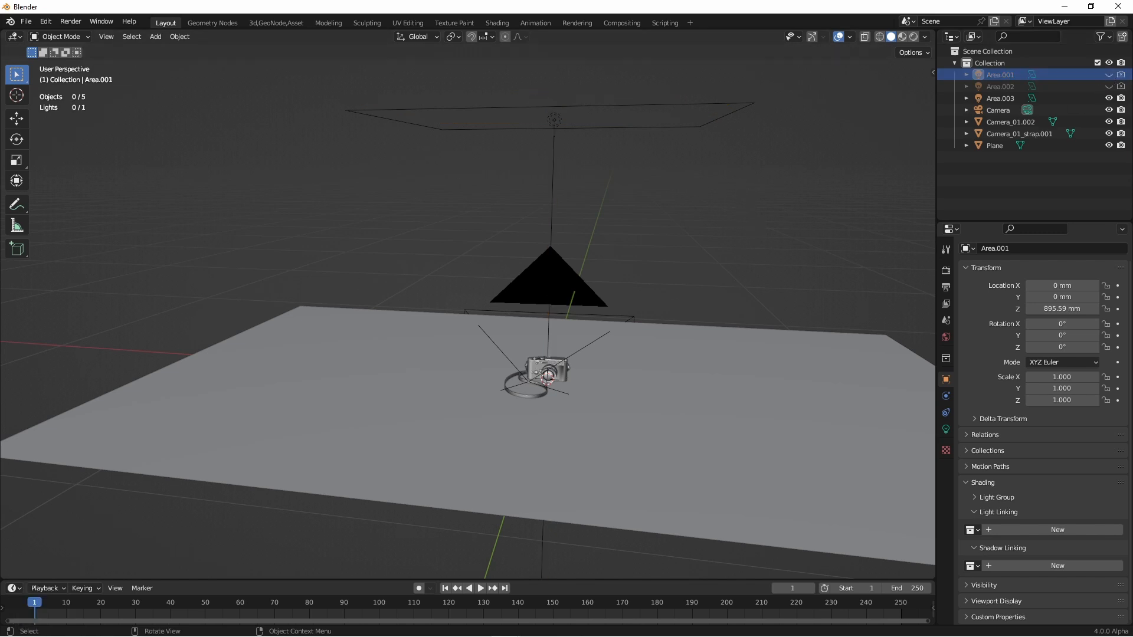
pyautogui.click(899, 36)
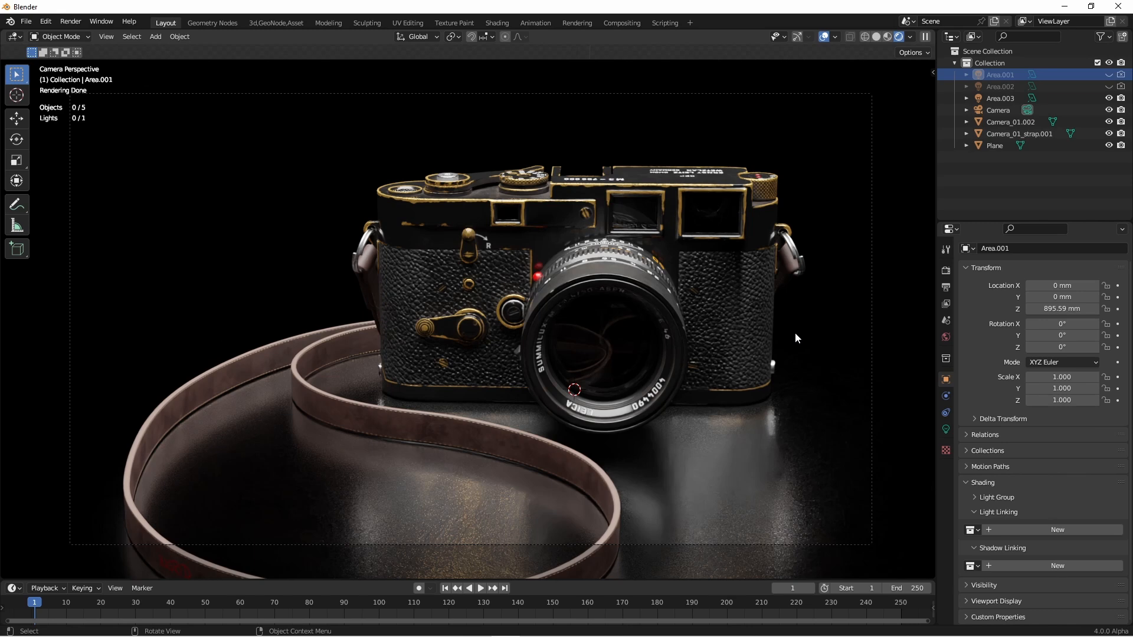
pyautogui.moveTo(726, 477)
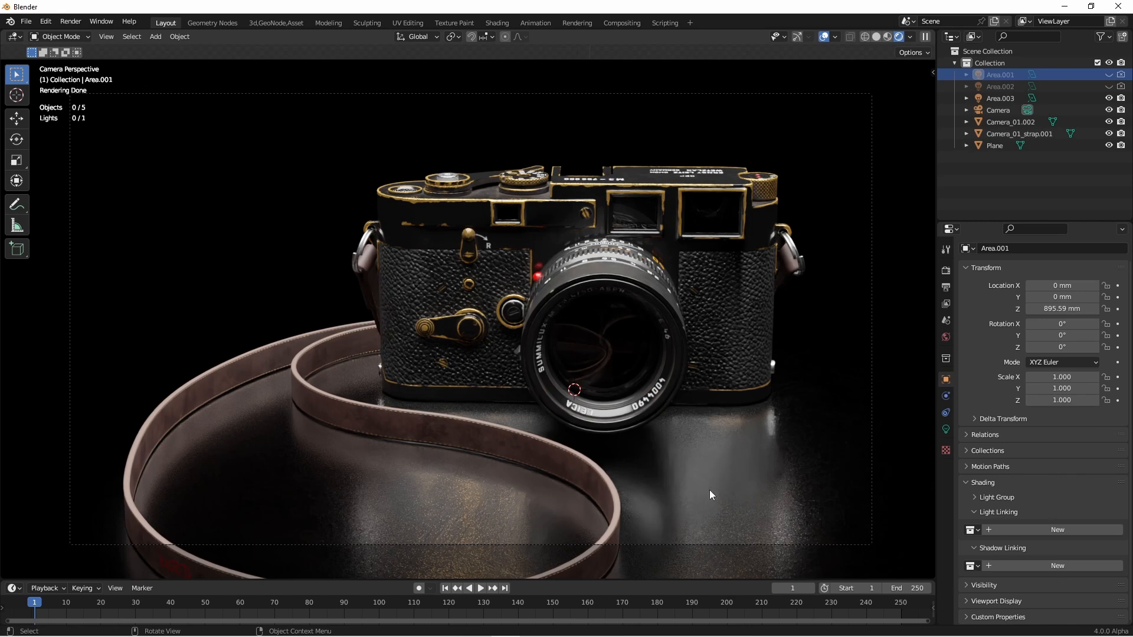
pyautogui.moveTo(728, 506)
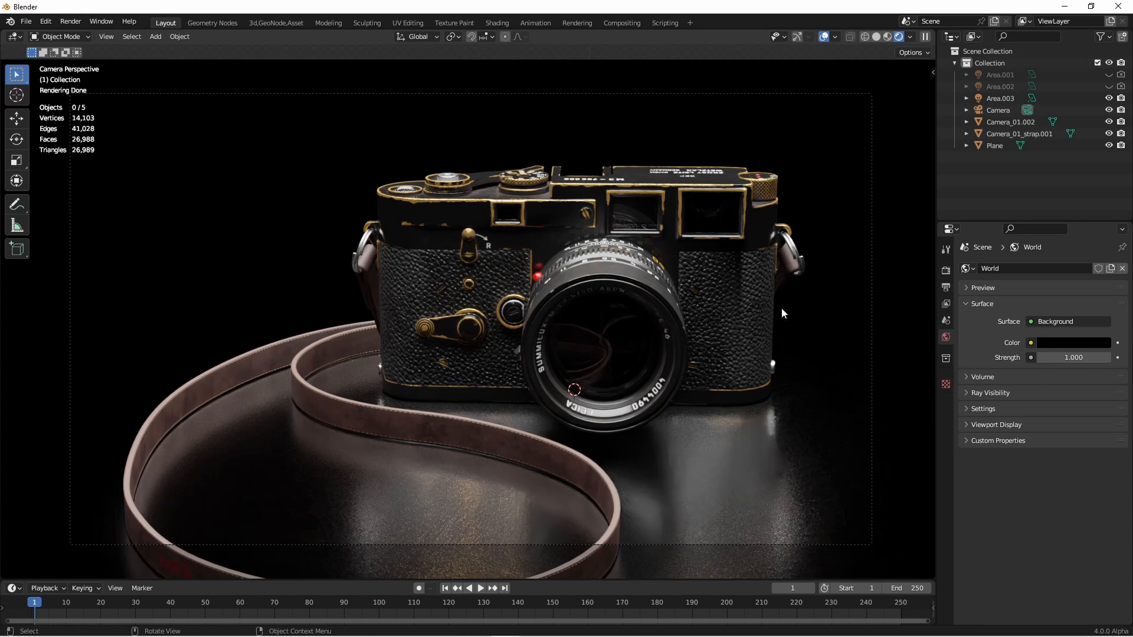
pyautogui.moveTo(698, 362)
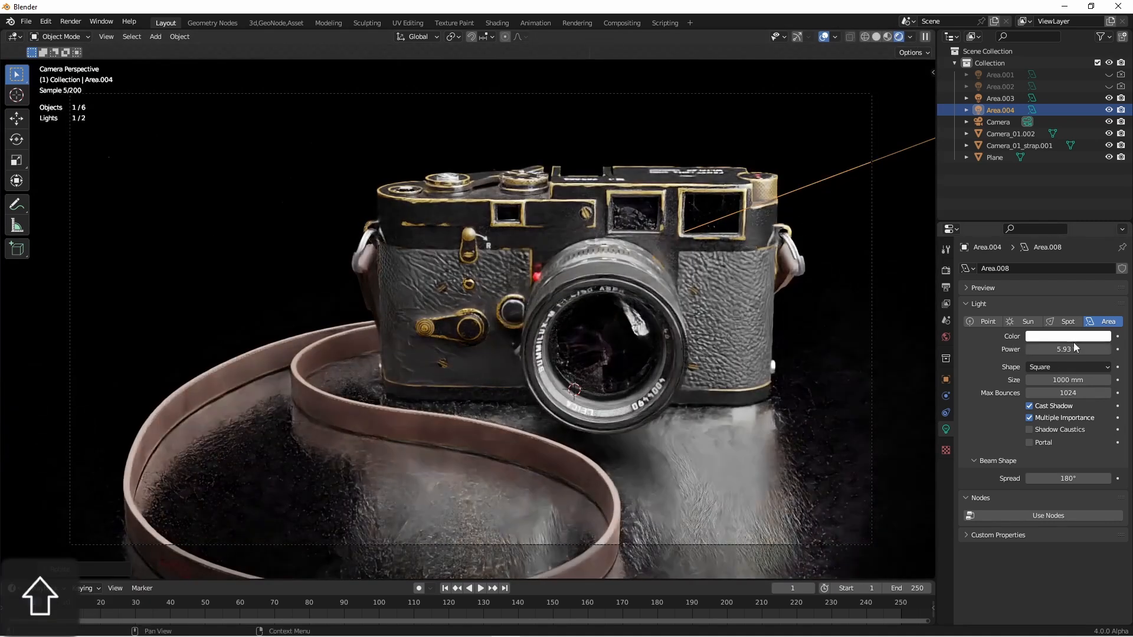
# Give the new Area.004 light a pale blue colour, then select the floor Plane
pyautogui.click(1068, 336)
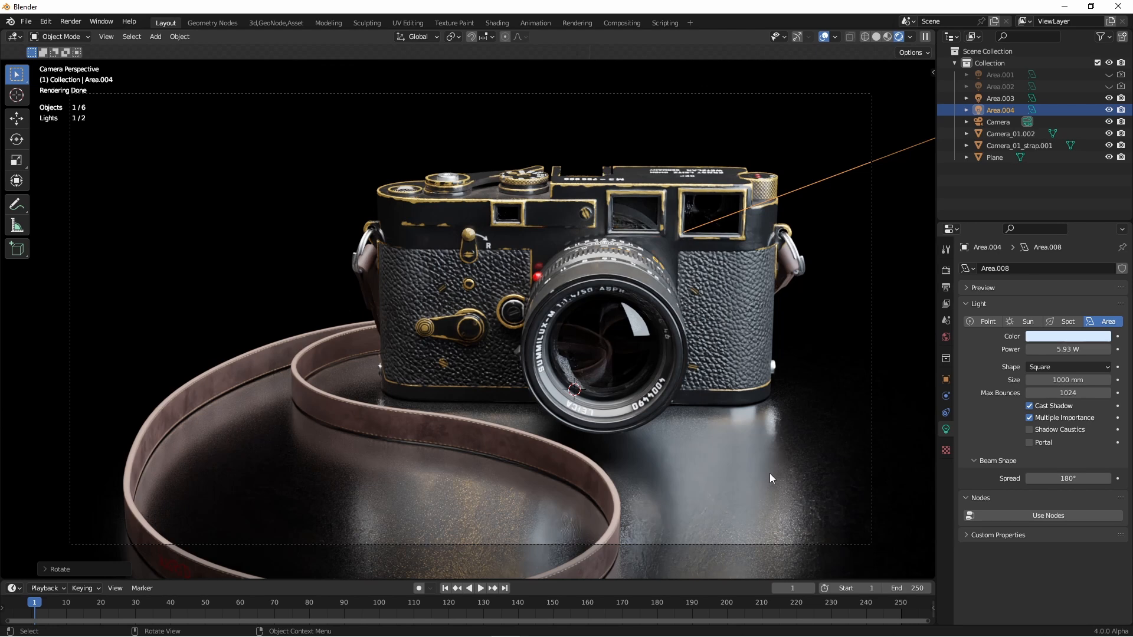
pyautogui.click(996, 157)
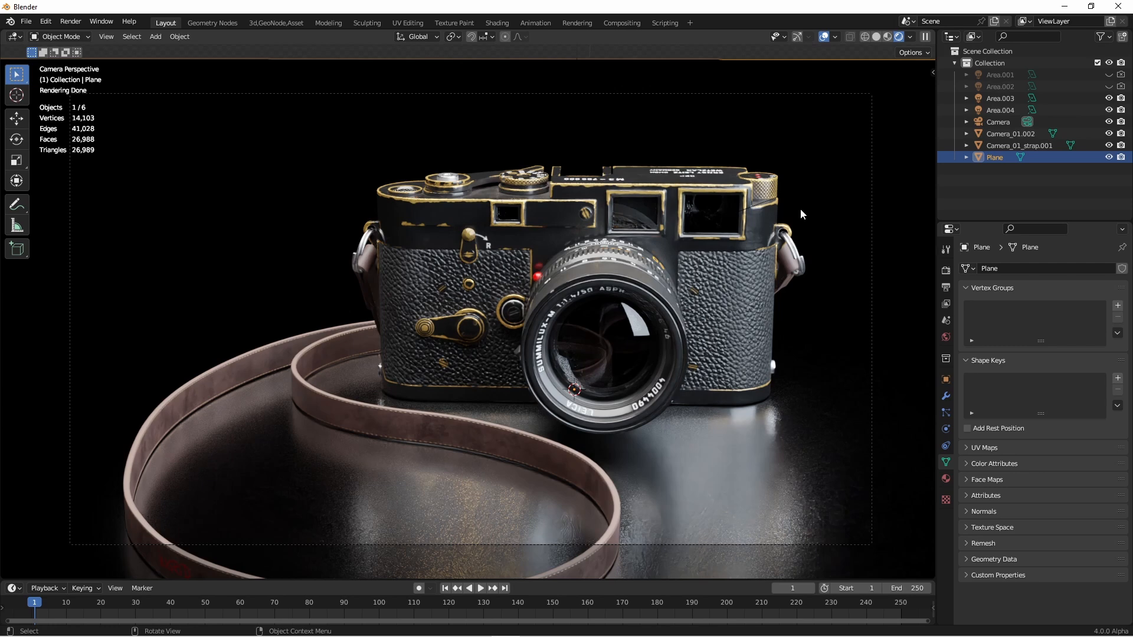
pyautogui.moveTo(838, 223)
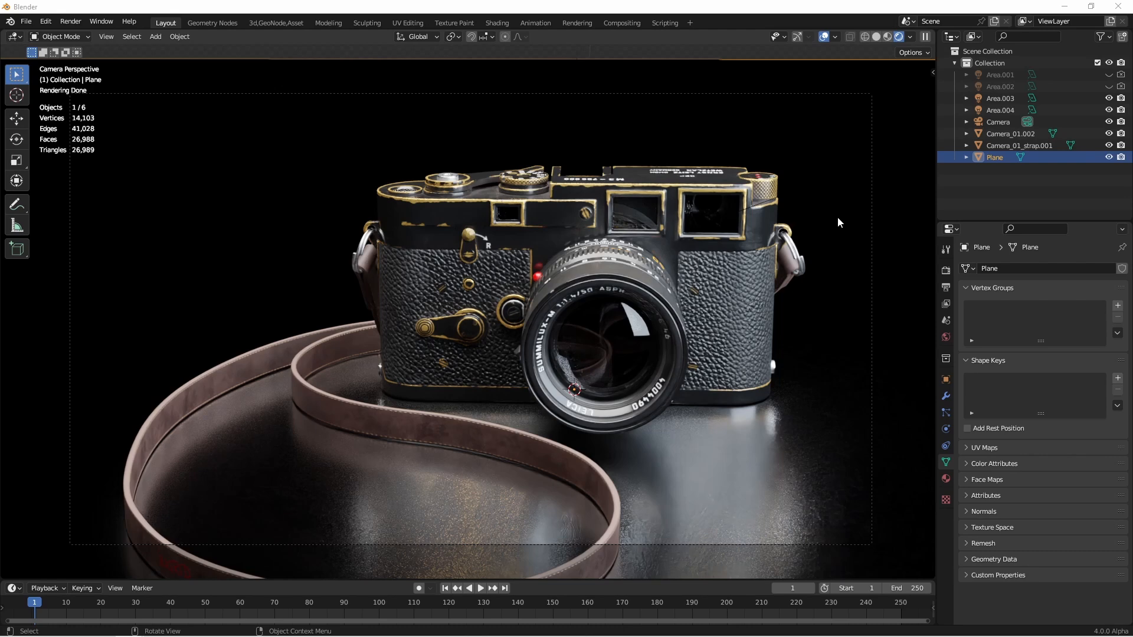